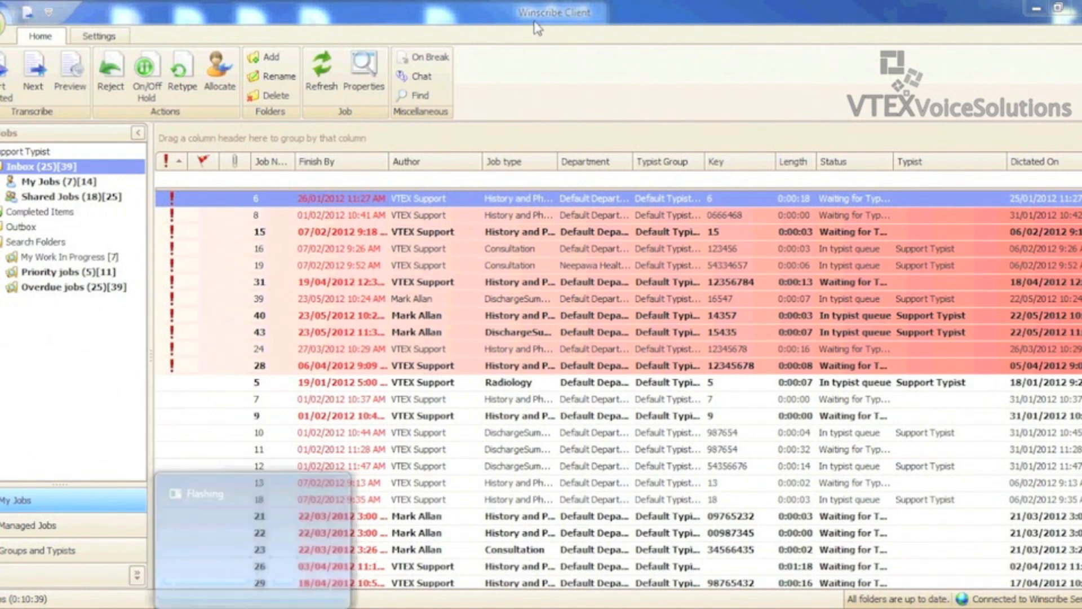
Filter the Inbox job list to Job type = Consultation.
click(550, 161)
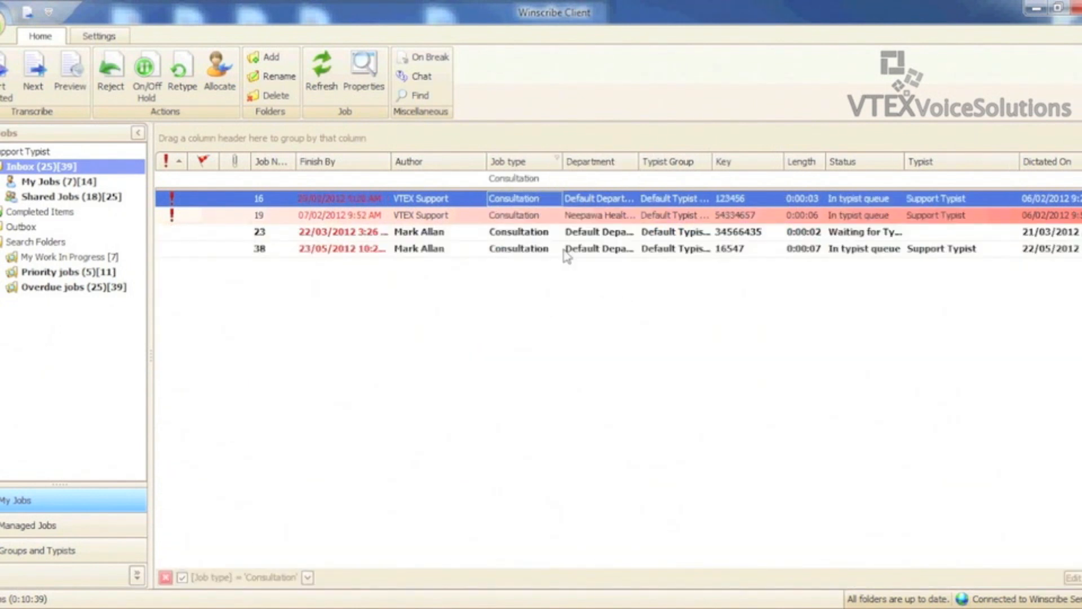
mouse_move(564, 253)
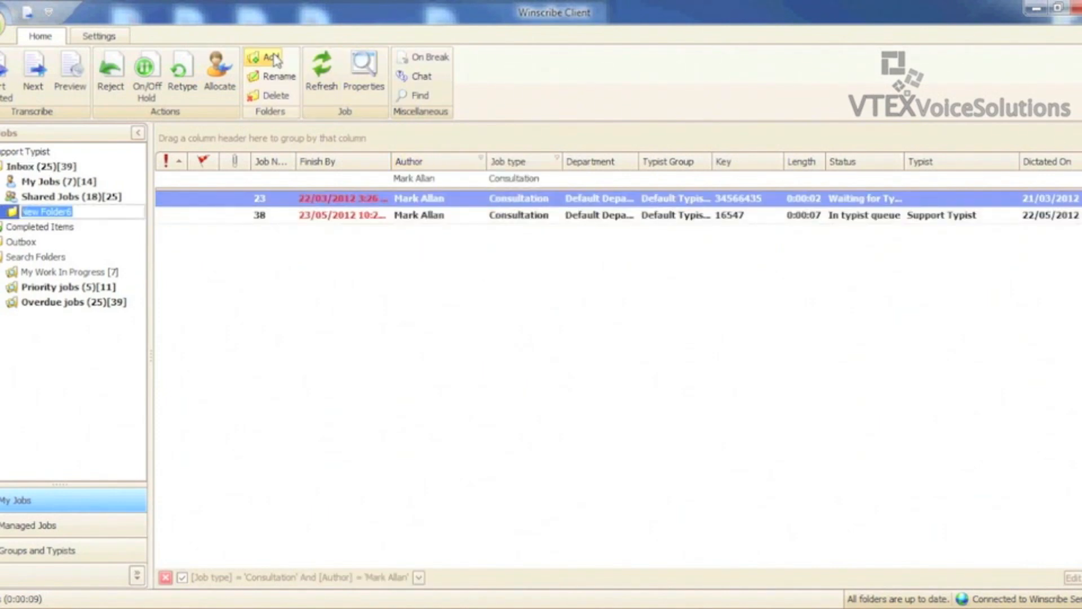
Name the new folder 'Dr. Allan Consultations', then delete that folder.
text(Dr. Allan Consultations (...)
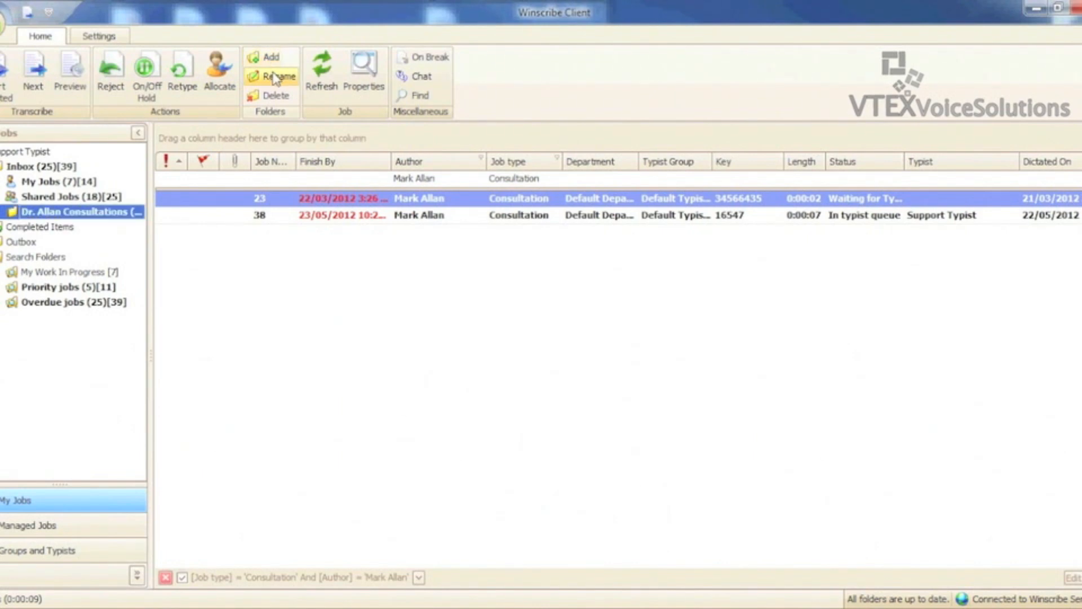
mouse_move(276, 97)
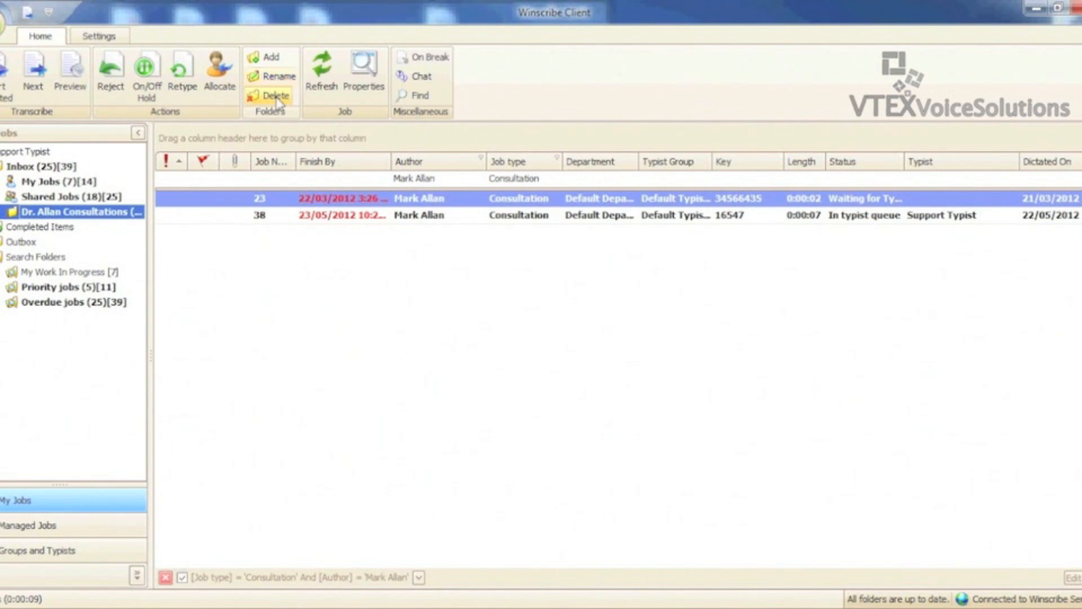
click(32, 167)
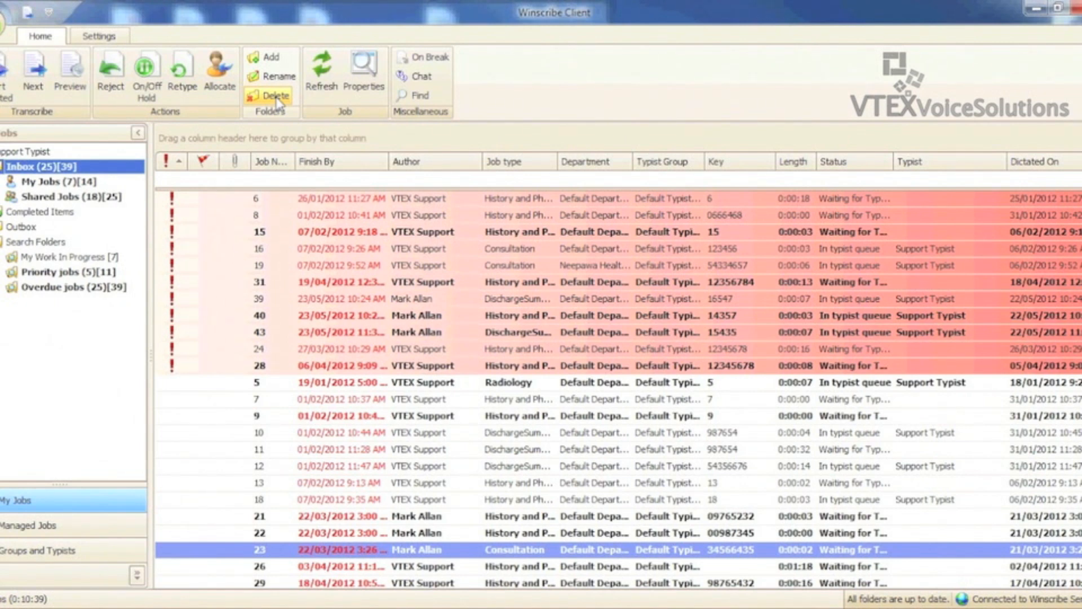
mouse_move(427, 169)
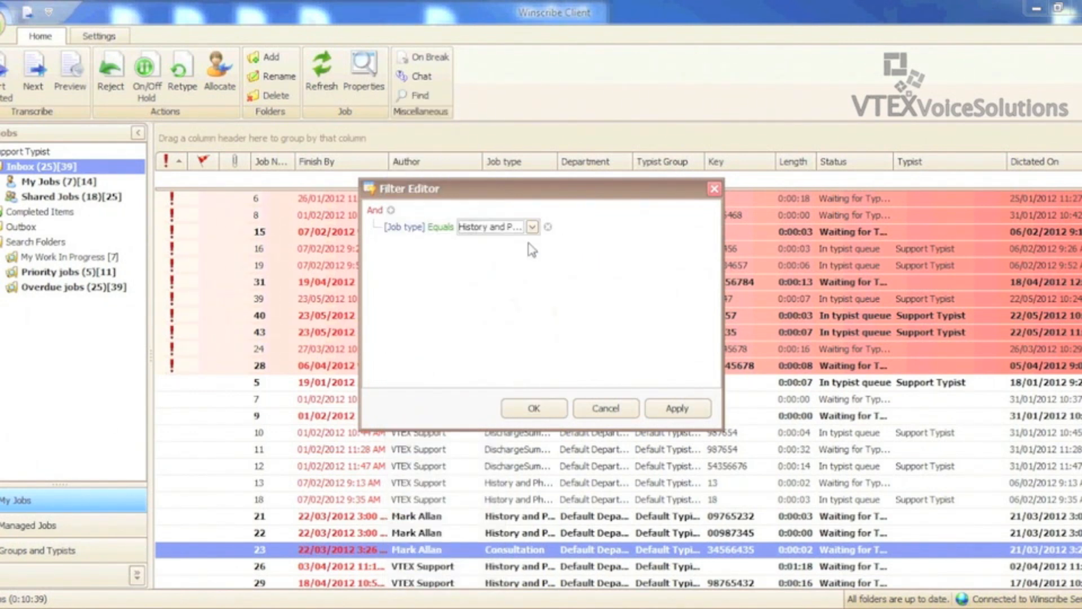
Add a nested condition group under the top-level filter and set it to match Or.
click(378, 210)
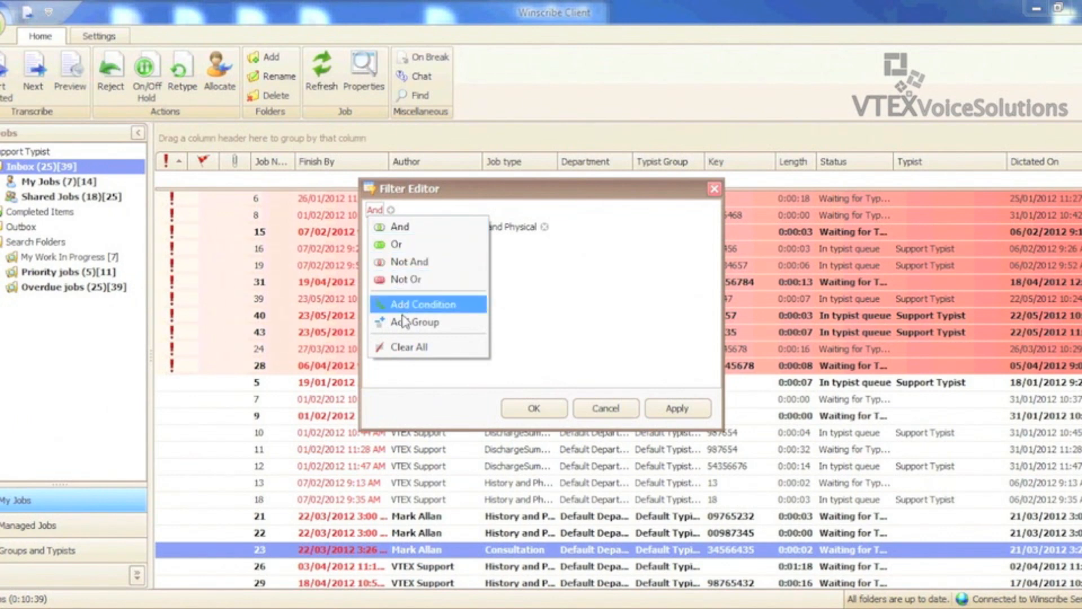
click(415, 321)
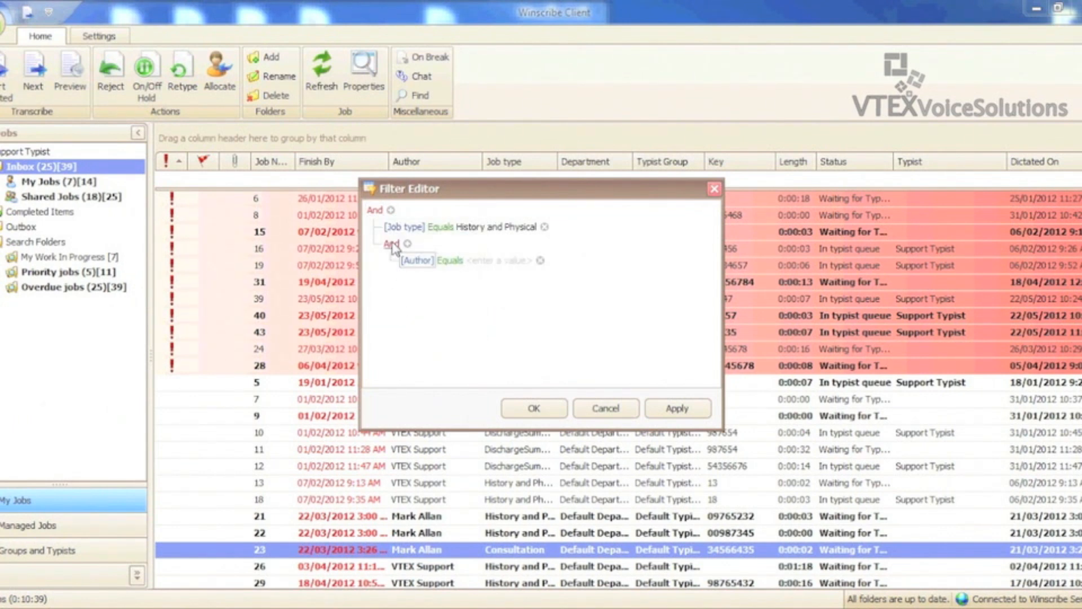
click(391, 243)
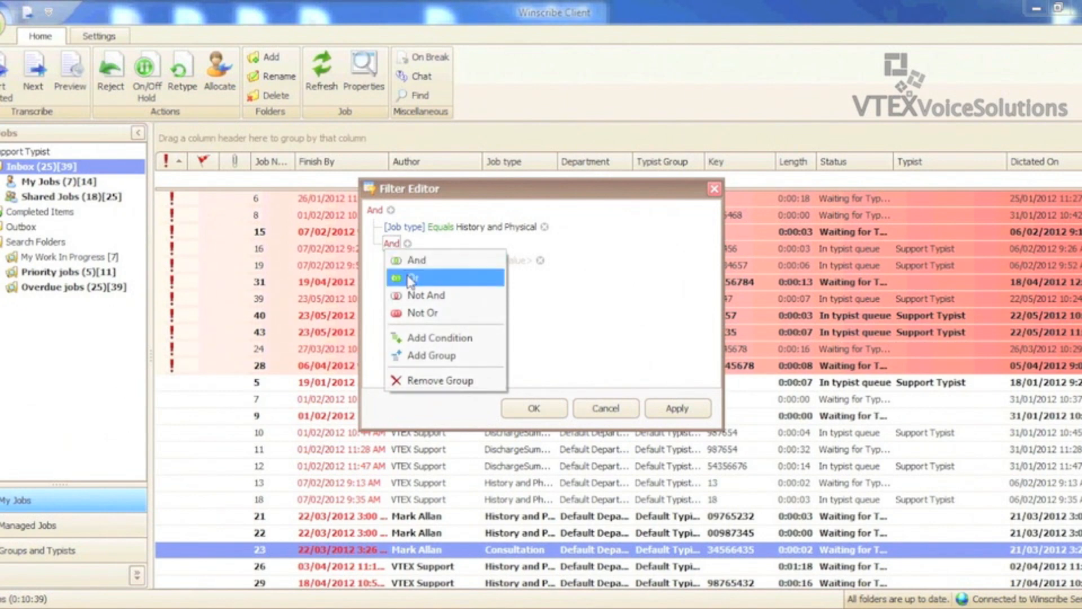
click(415, 277)
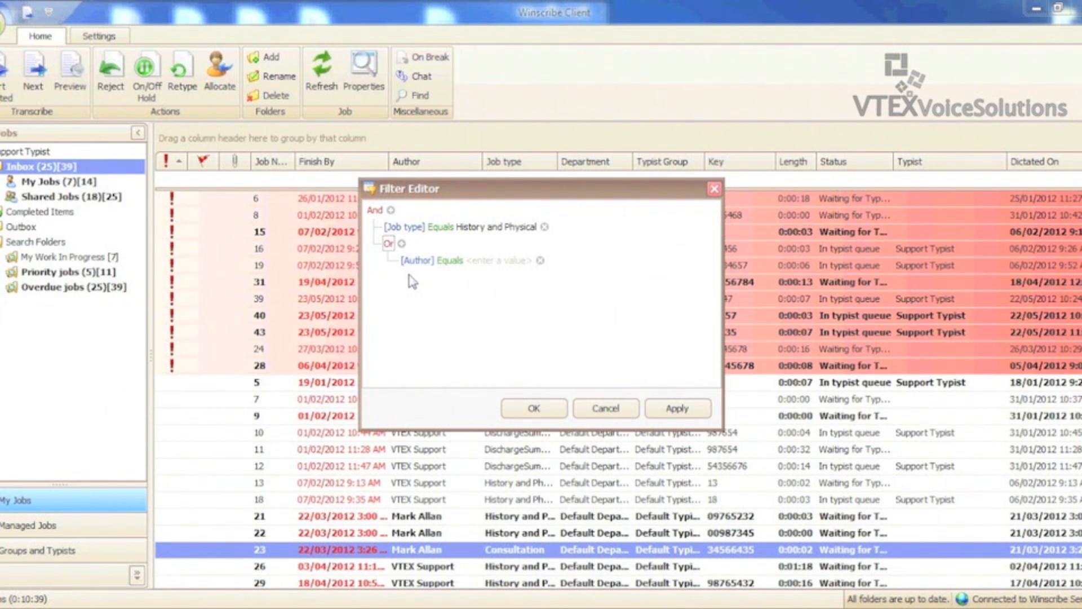
mouse_move(414, 281)
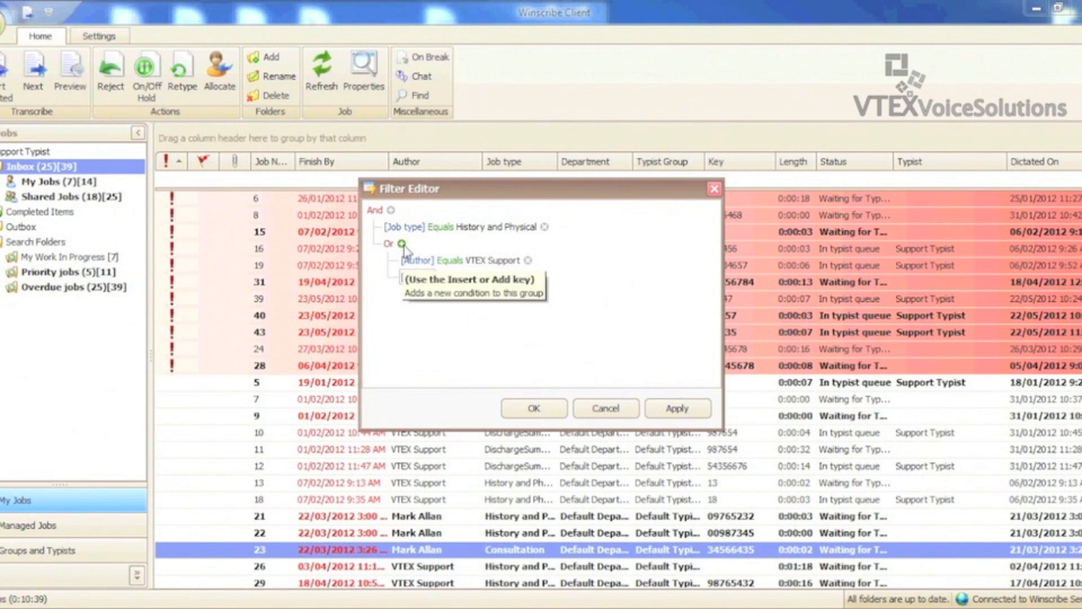
click(405, 243)
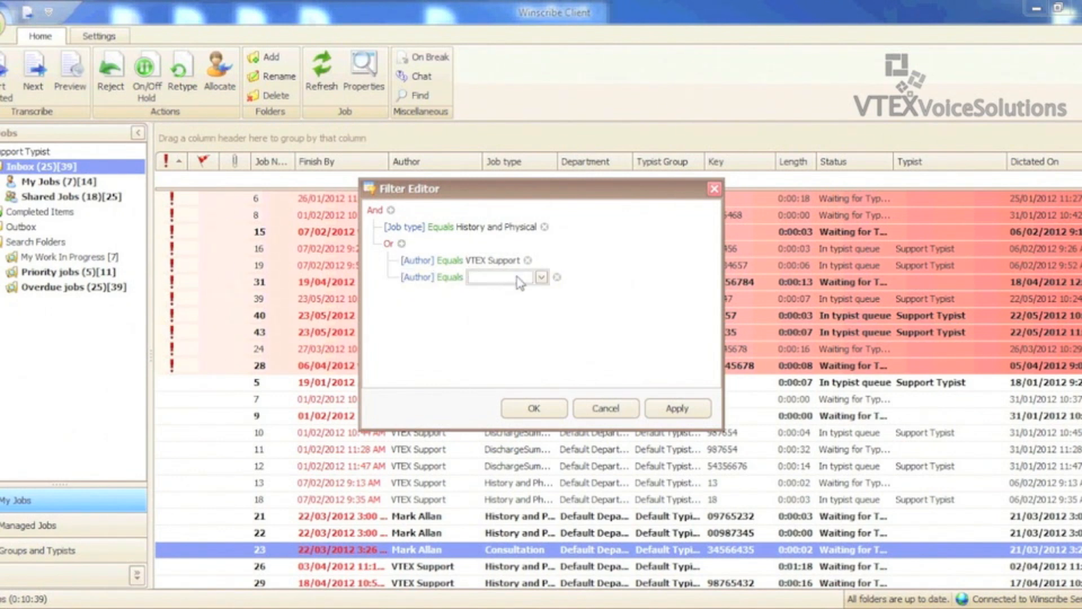
text(Mark Allan)
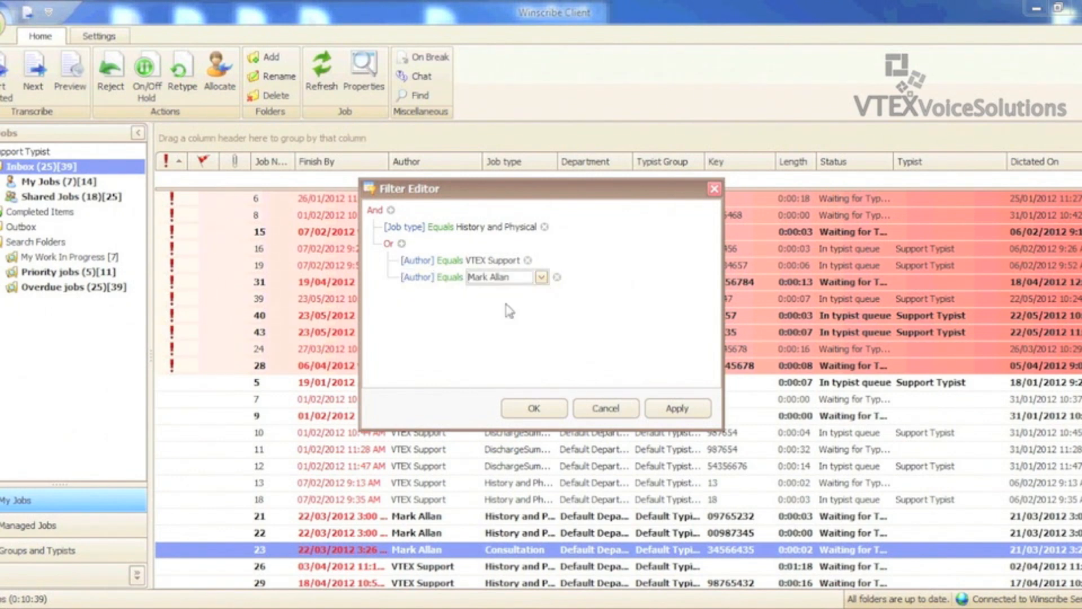
click(533, 408)
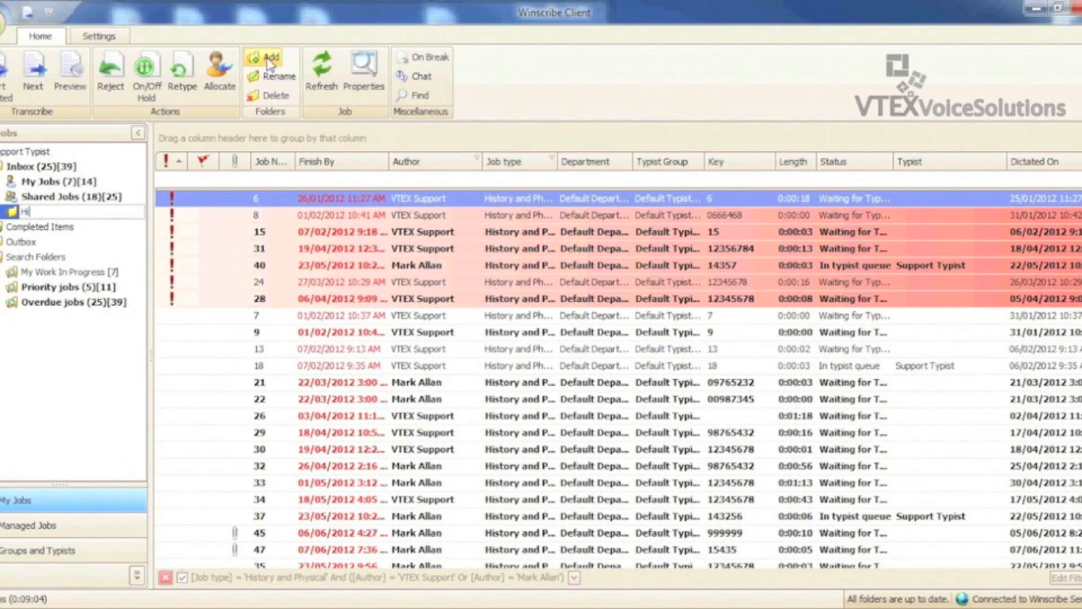
Name the saved folder 'History and Physicals' and start filtering its jobs by priority.
text(History and Physicals (2...)
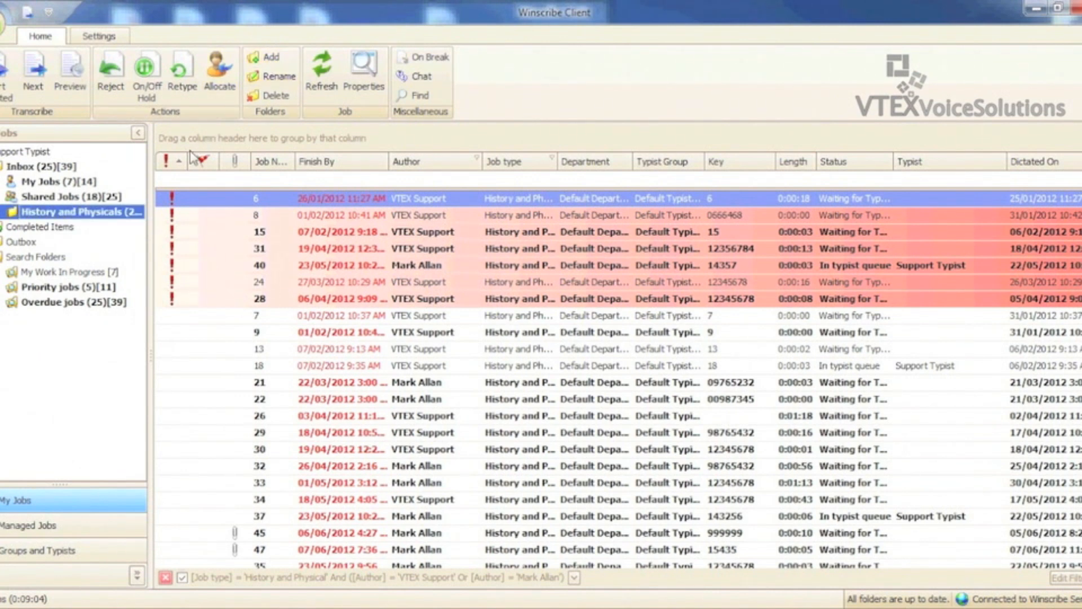
click(201, 161)
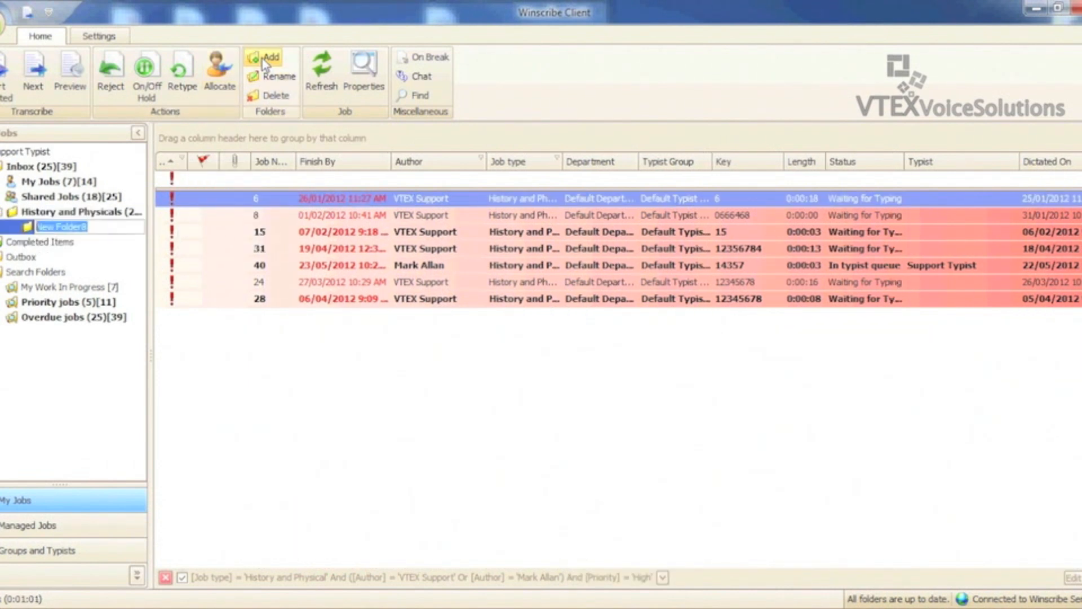
Name the high-priority subfolder 'Stats', then delete the History and Physicals folder.
text(Stats (4)[7)
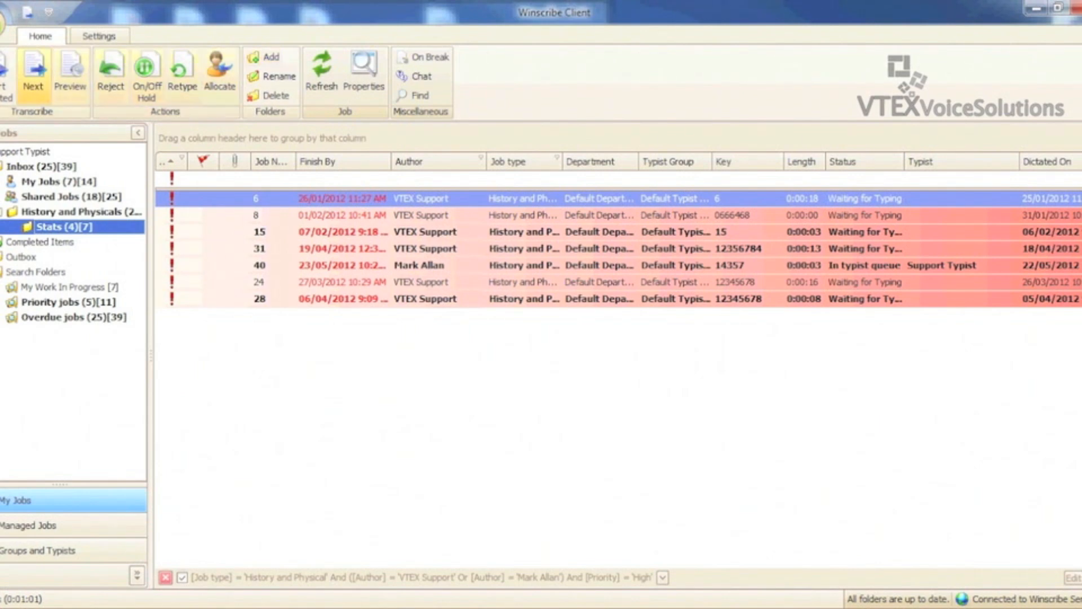
click(31, 166)
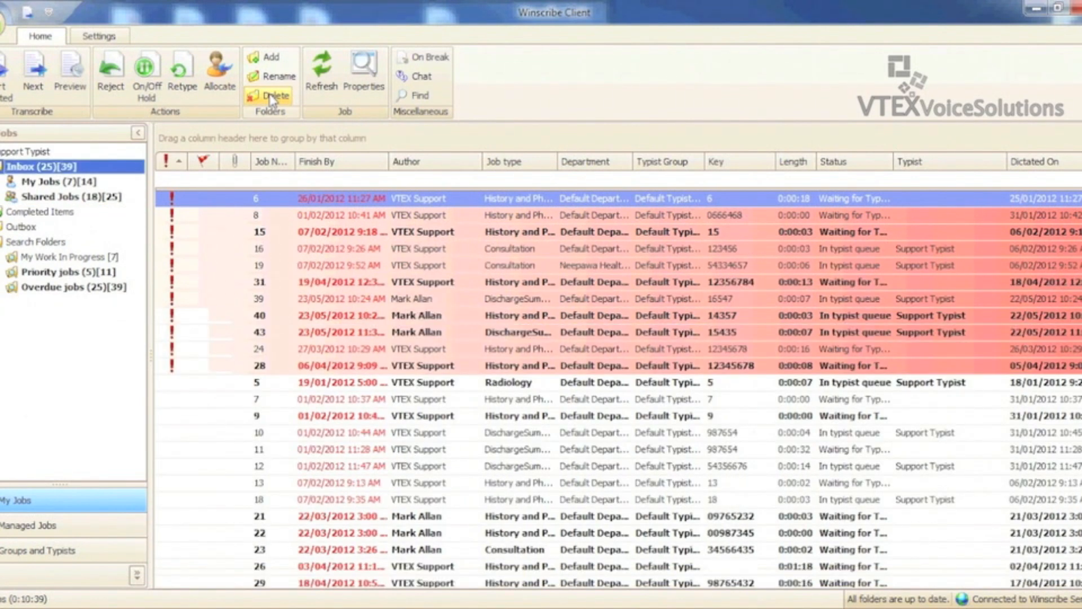